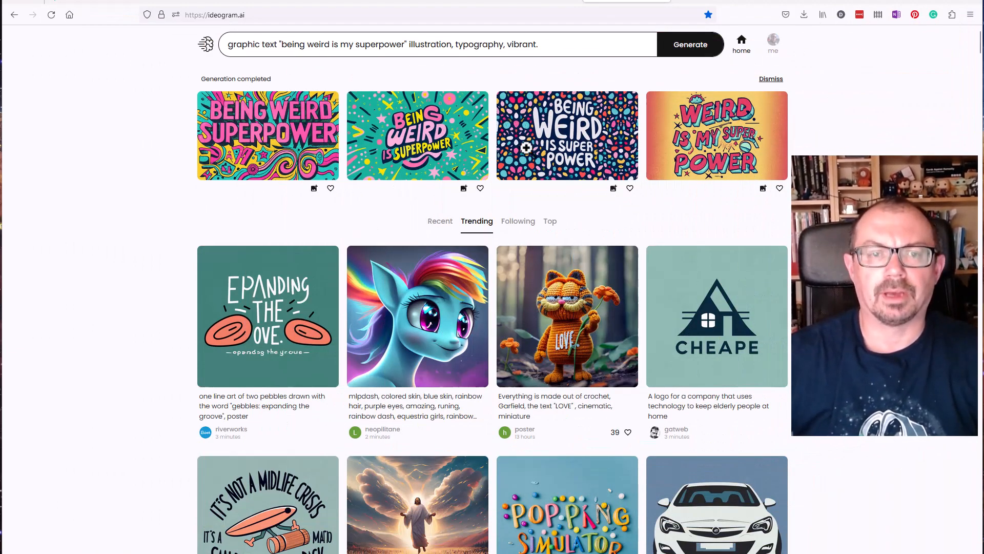
click(508, 44)
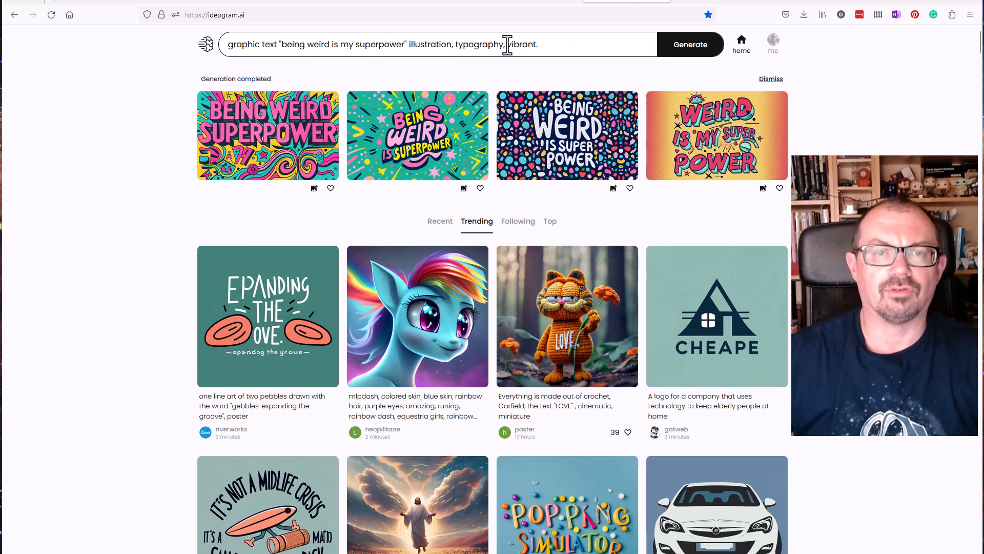
mouse_move(490, 44)
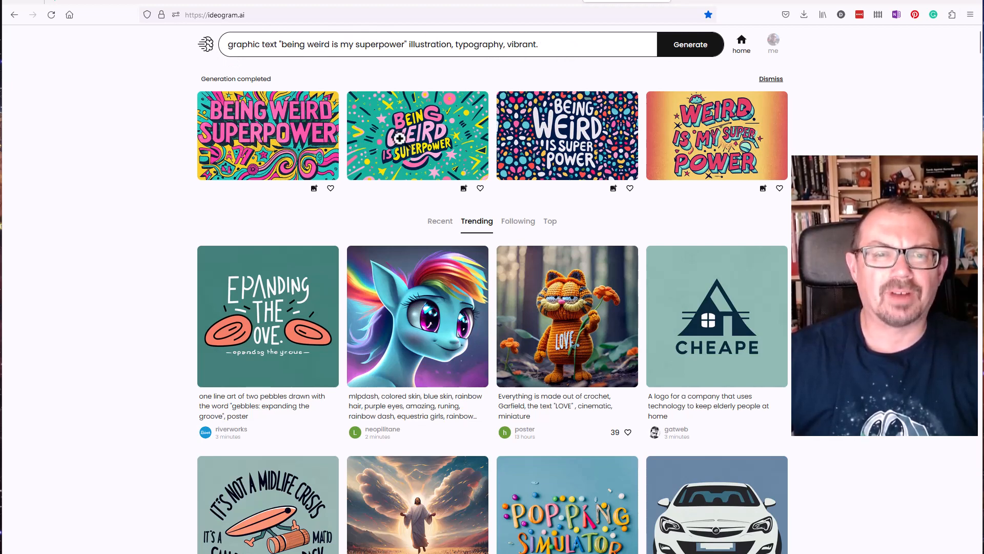
mouse_move(237, 135)
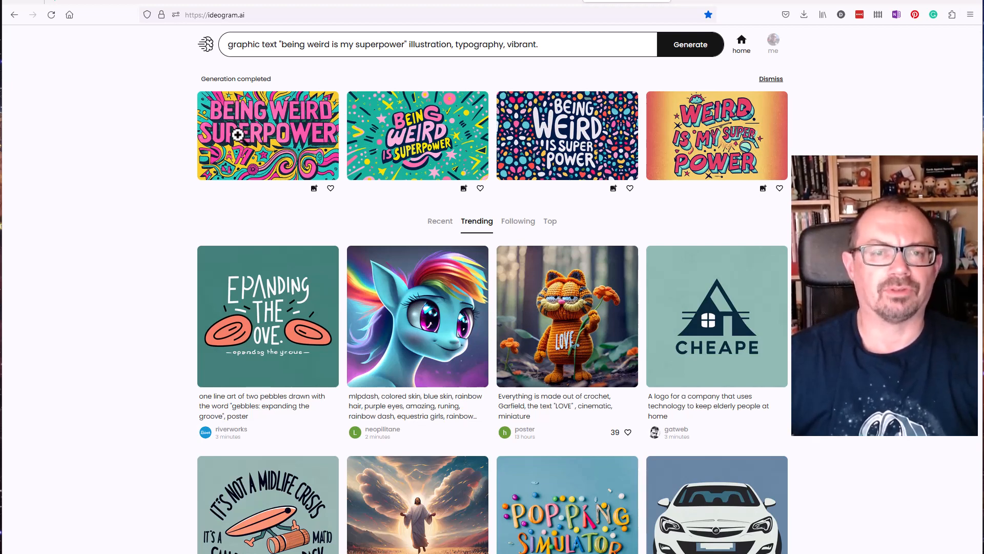
scroll(down, 3)
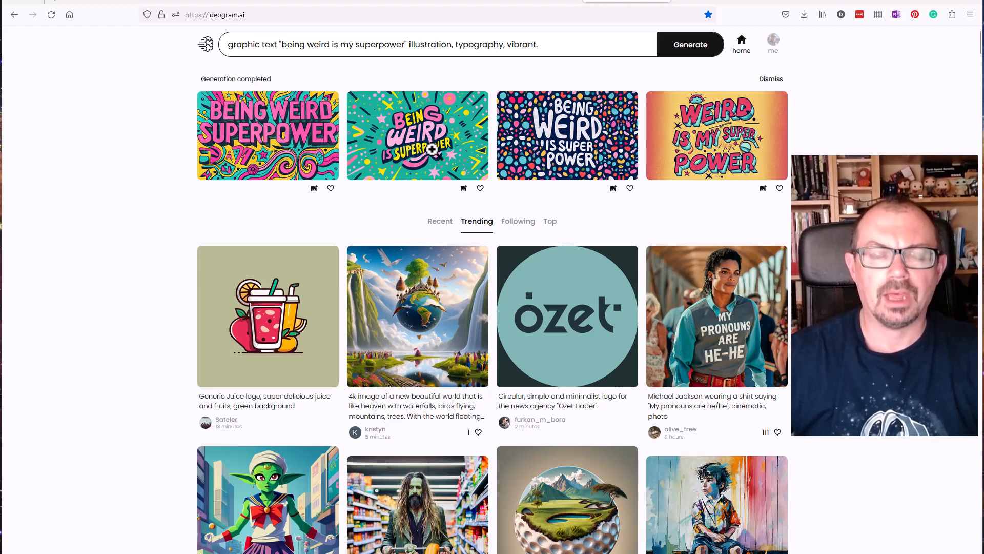
mouse_move(521, 242)
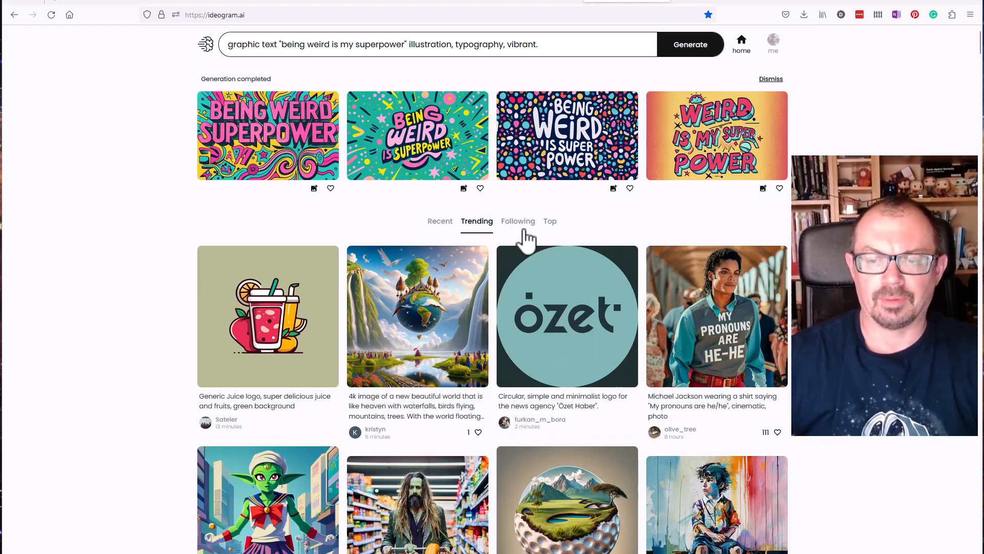
scroll(down, 3)
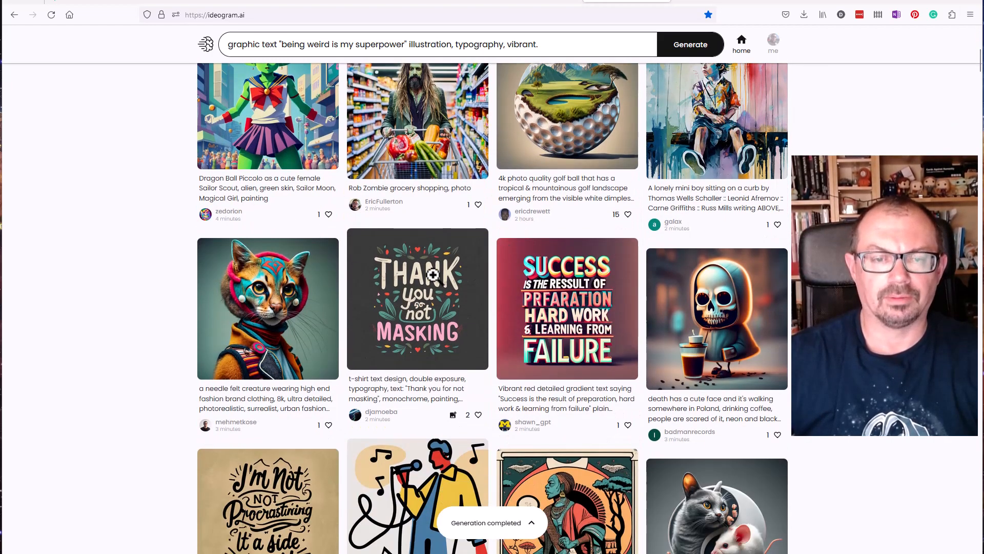
mouse_move(493, 290)
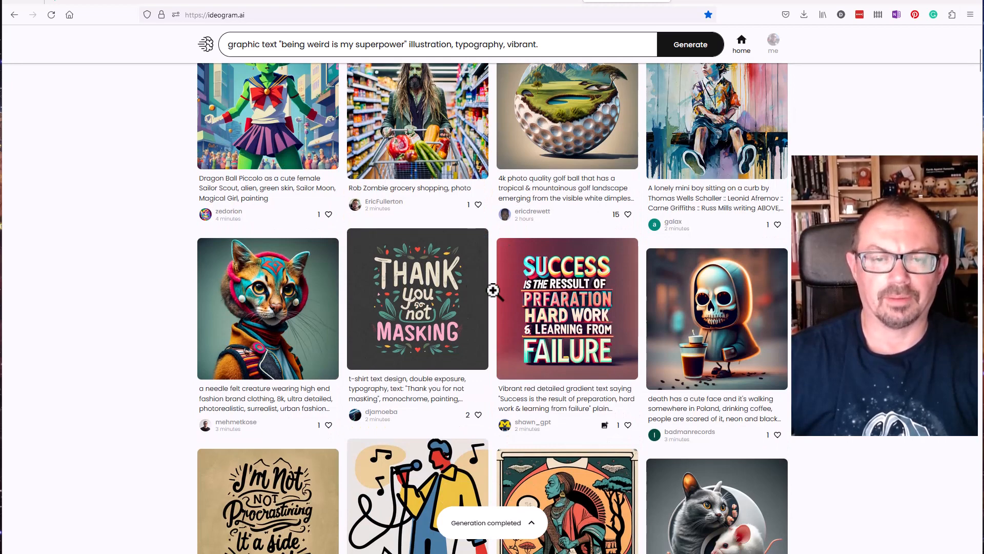
scroll(down, 3)
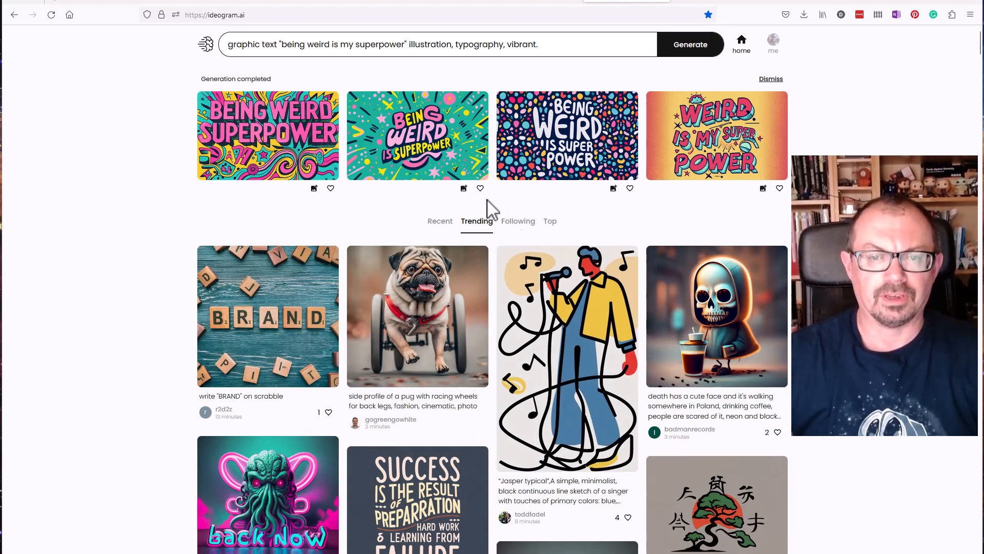
mouse_move(555, 263)
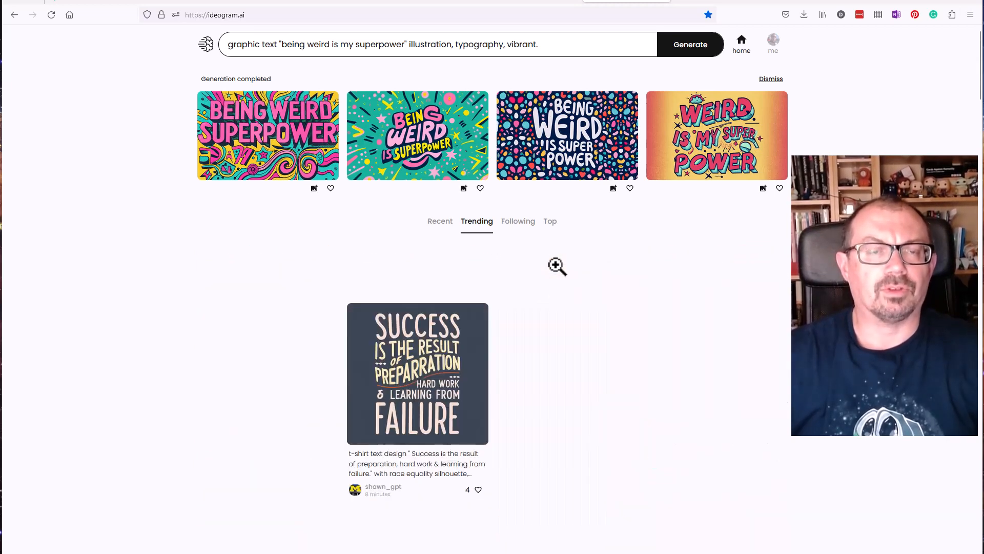
scroll(down, 3)
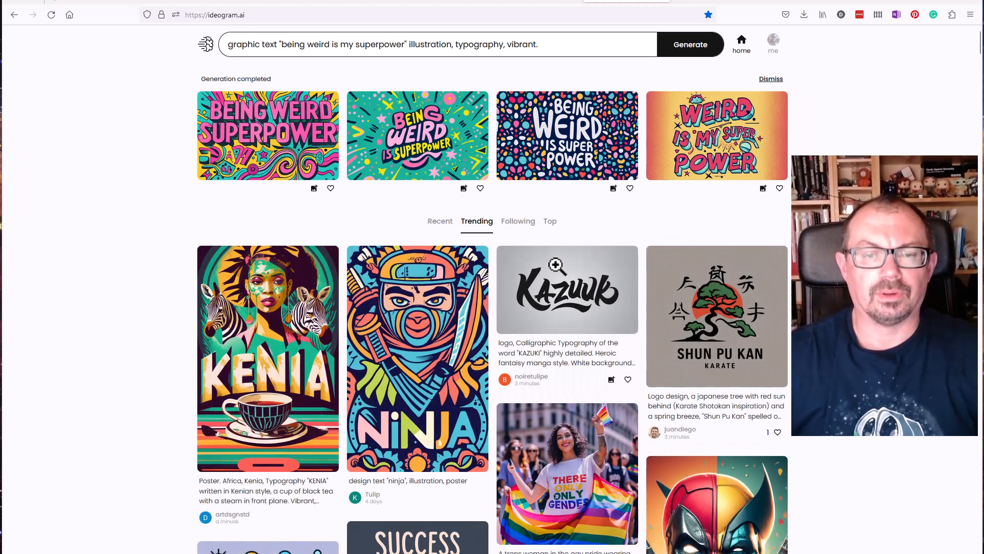